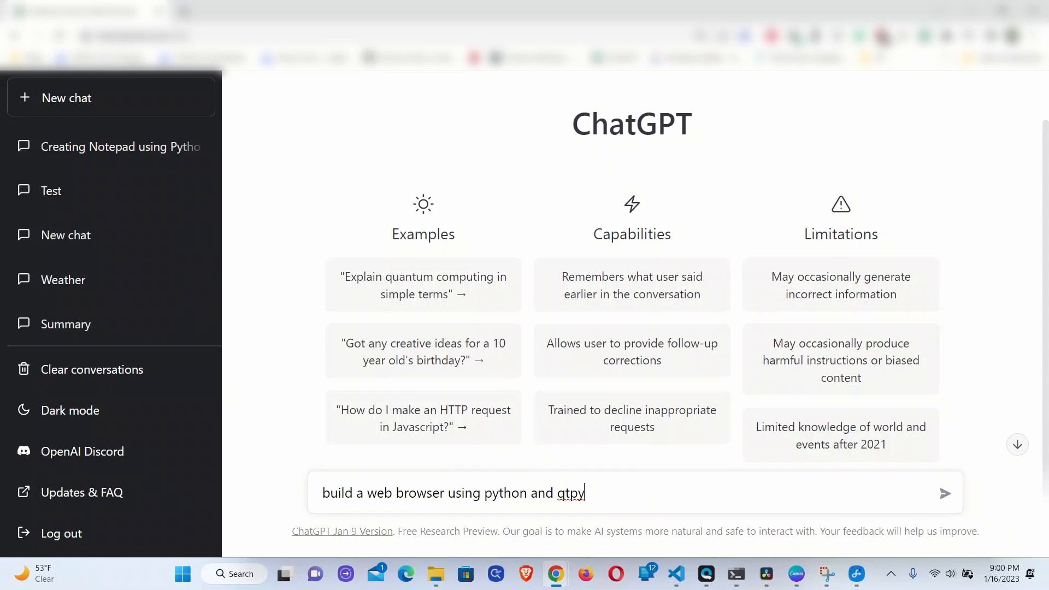
Step: Send the request 'build a web browser using python and qtpy' to ChatGPT
click(944, 493)
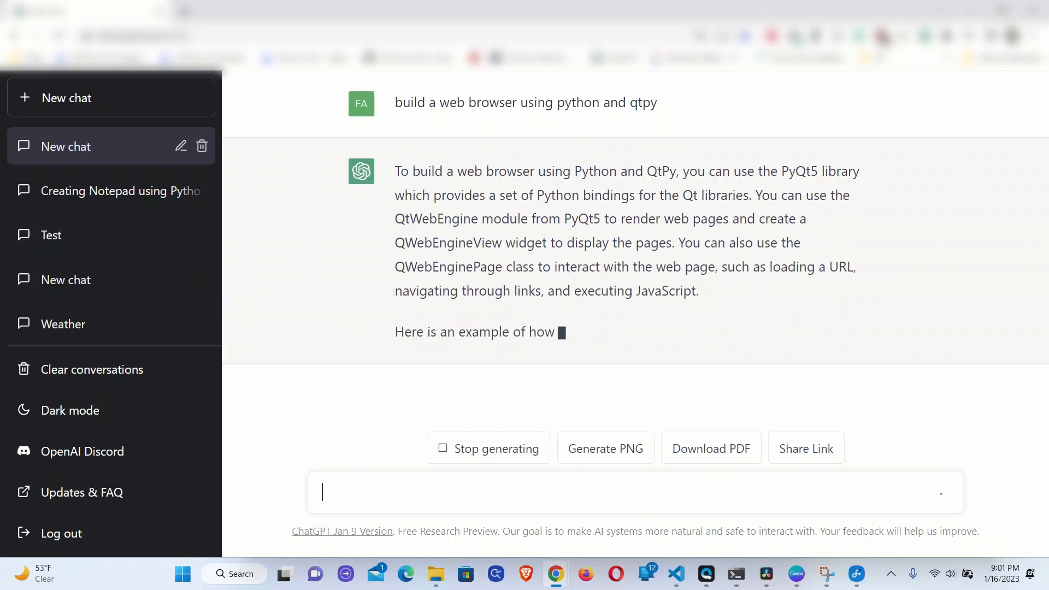
scroll(down, 3)
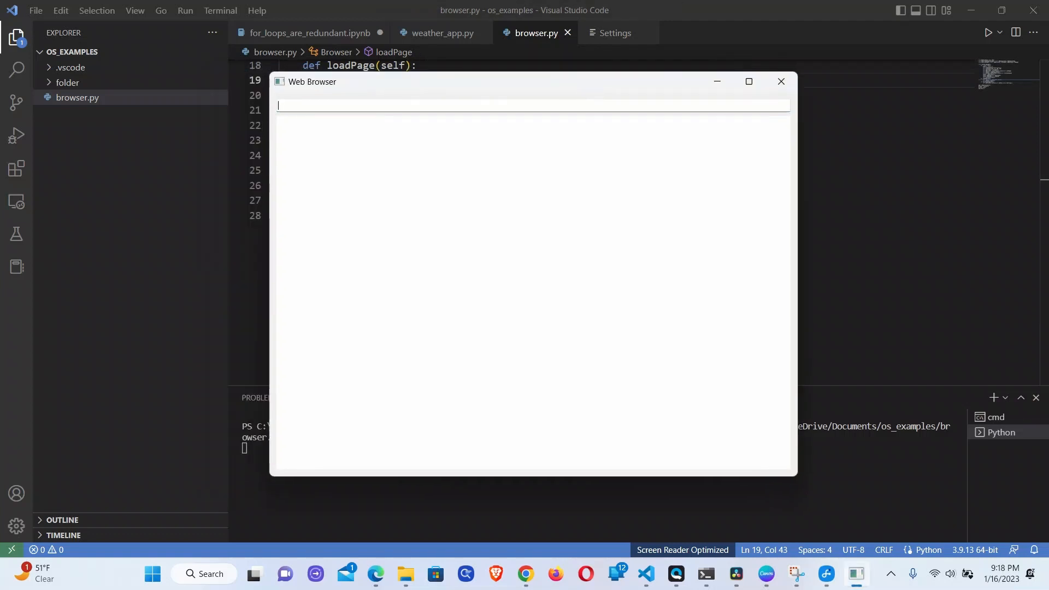
text(https://www.reddit.com/)
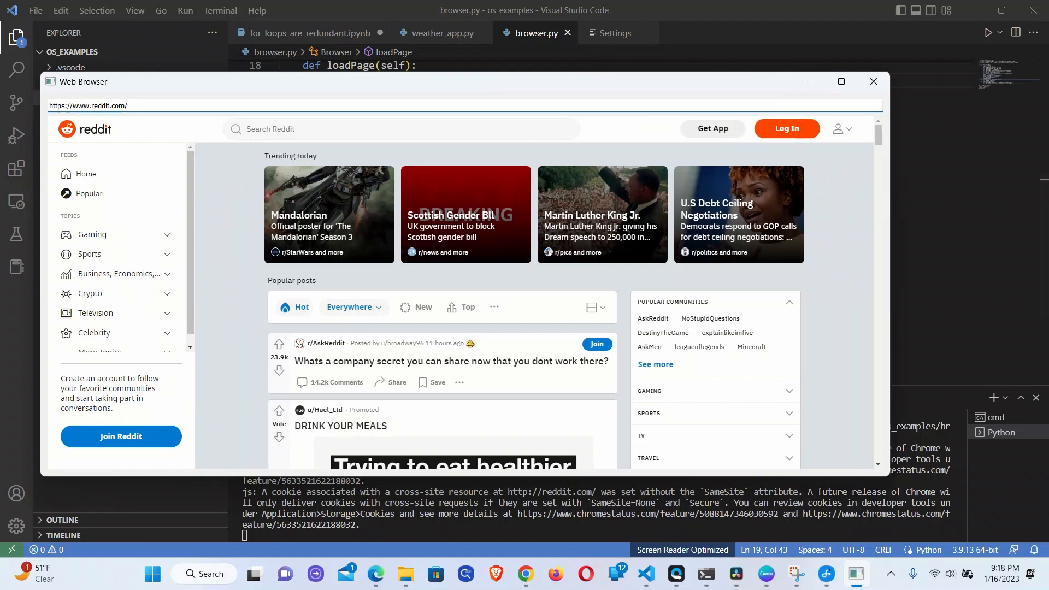
Step: Maximize the browser window and browse the r/AskReddit community page
click(841, 81)
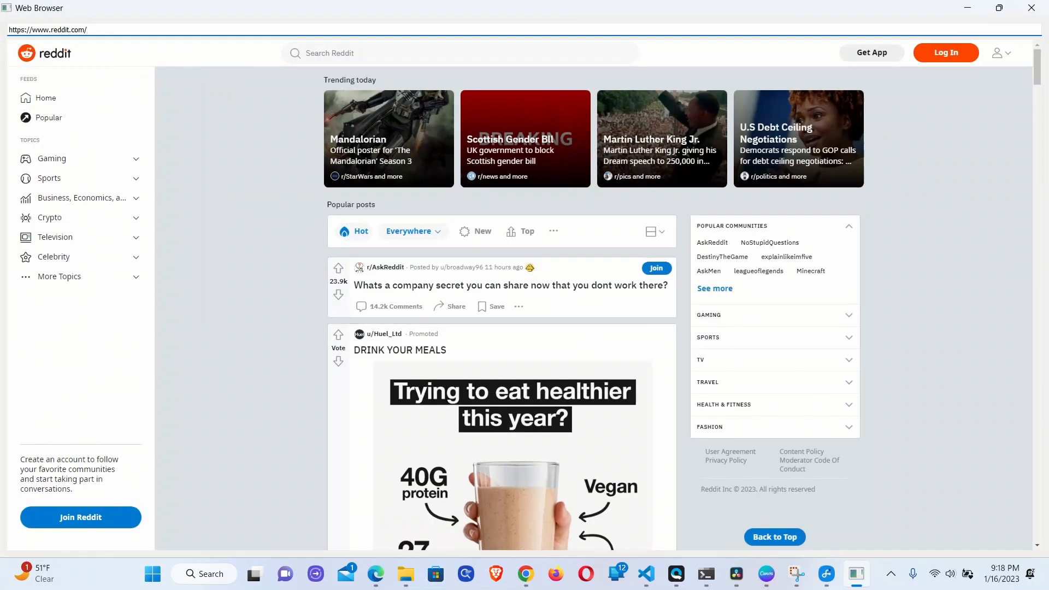
mouse_move(385, 267)
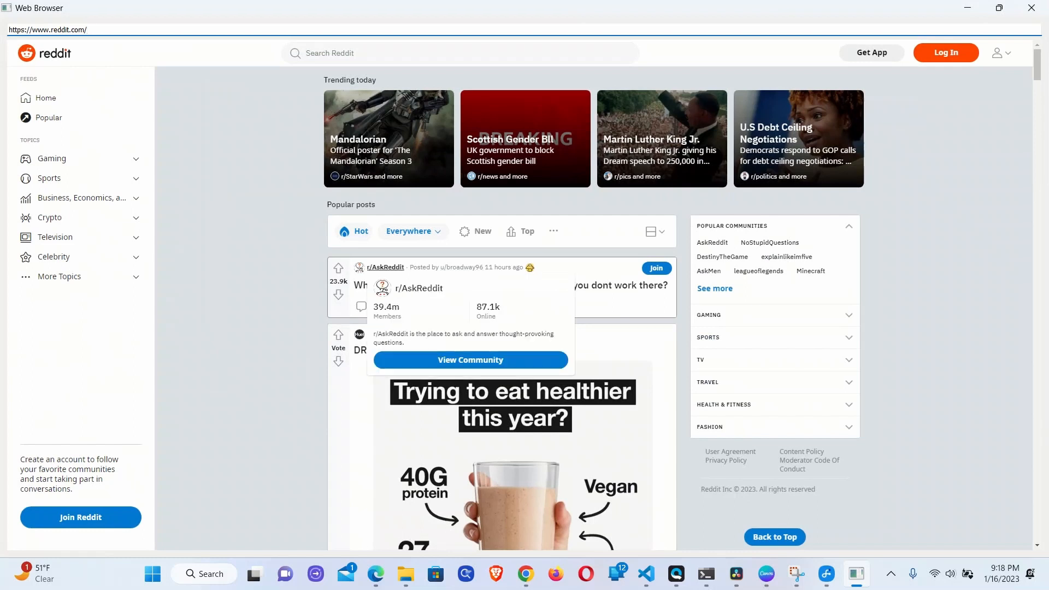
click(384, 266)
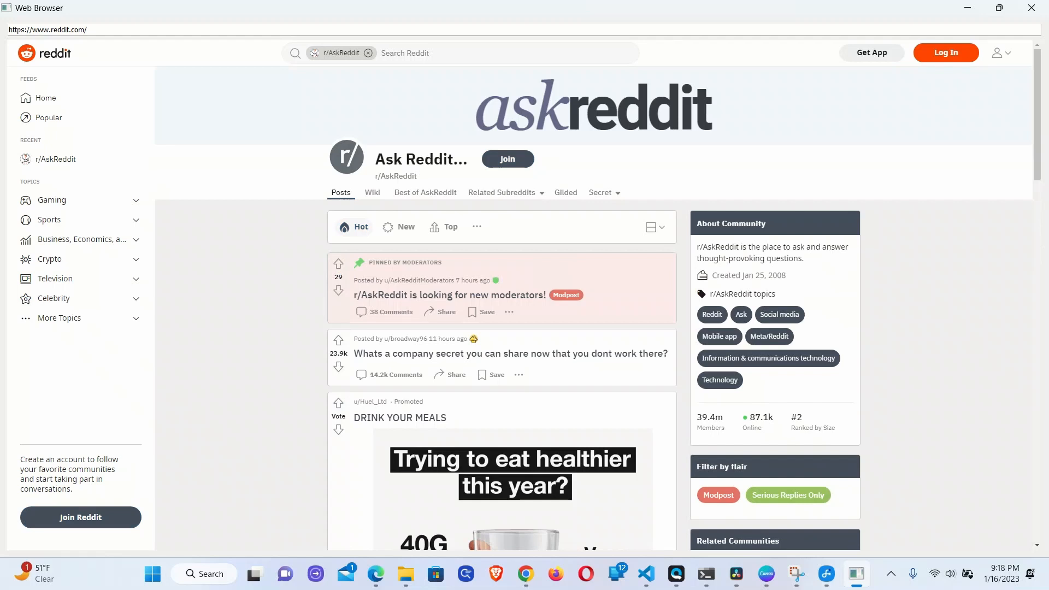
scroll(down, 3)
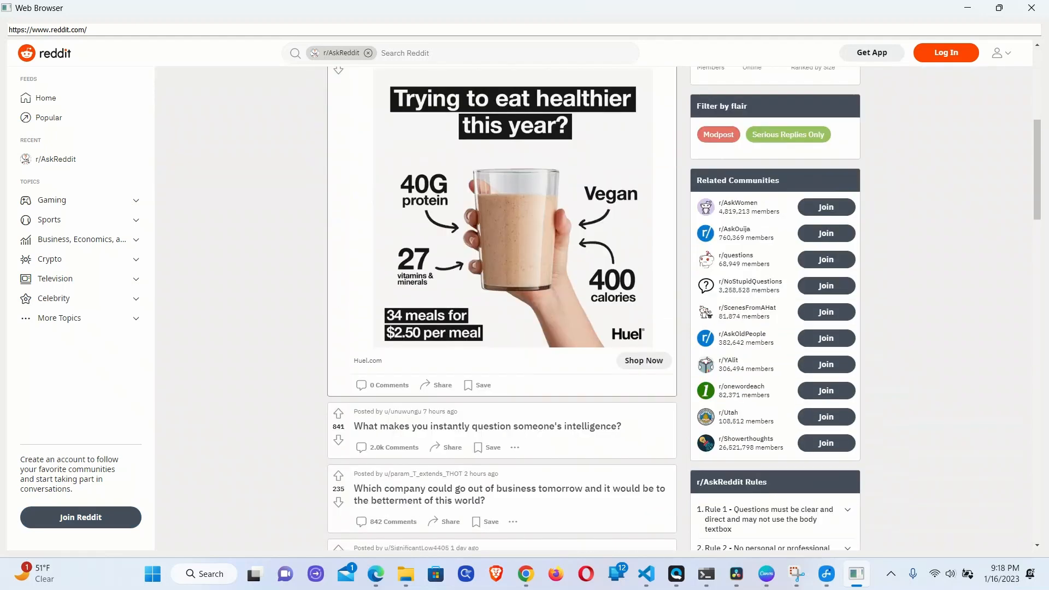
scroll(up, 3)
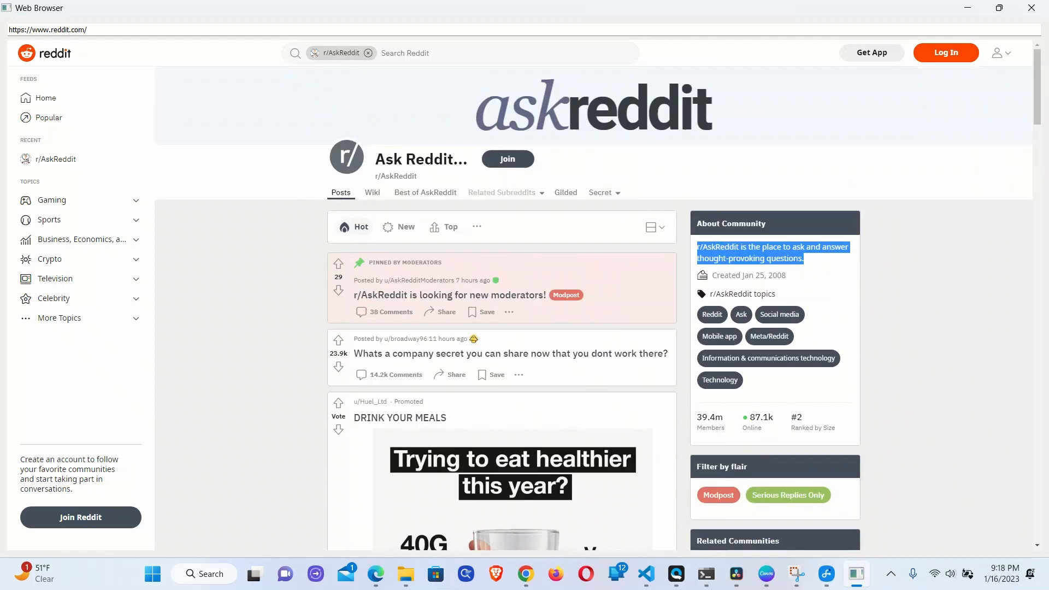
Step: Return to the Reddit home feed via the sidebar and look through it
click(371, 192)
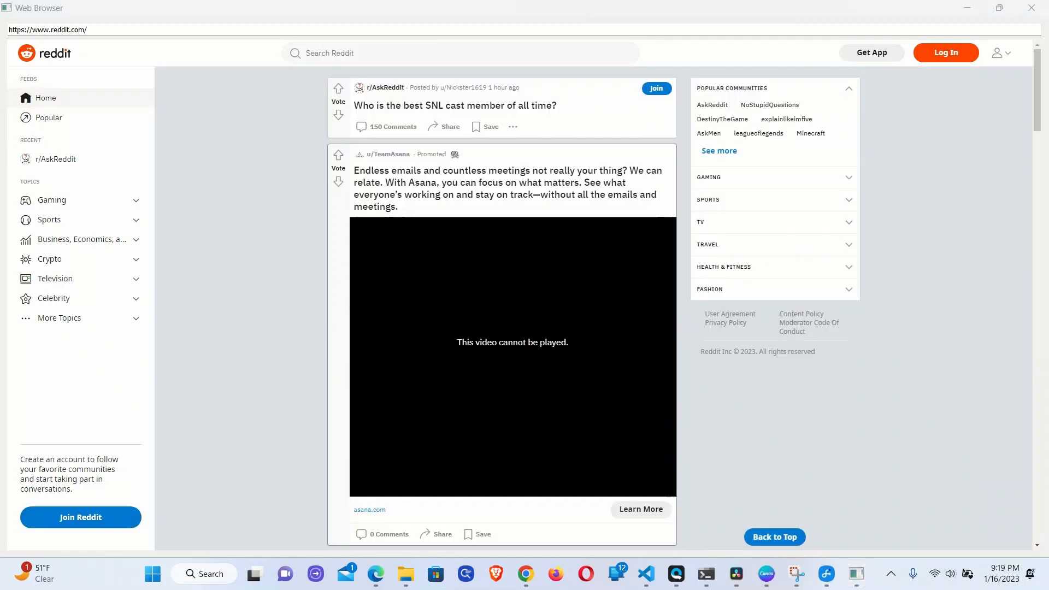
scroll(down, 3)
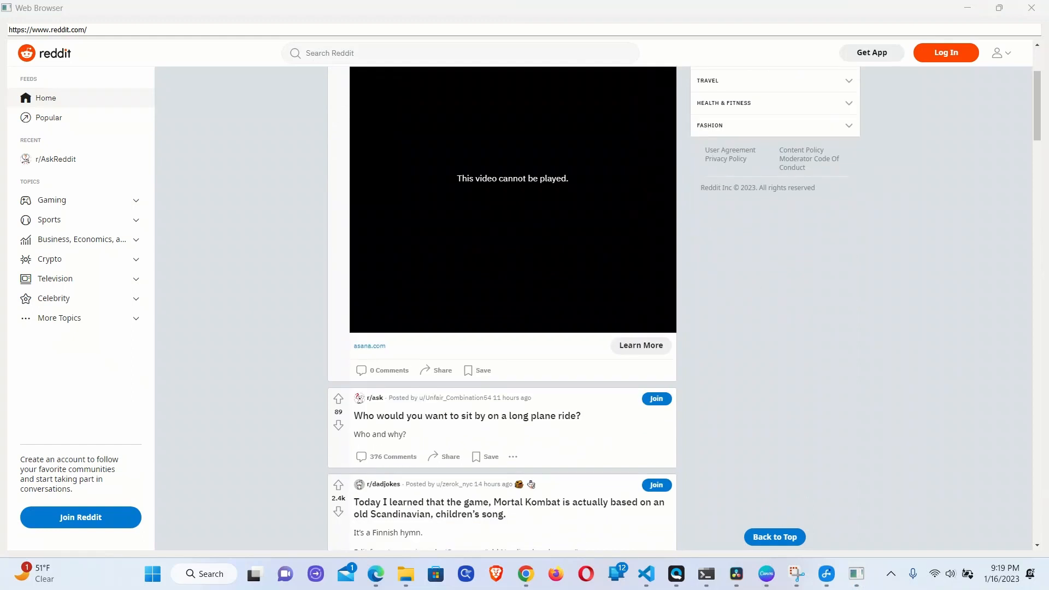
scroll(up, 3)
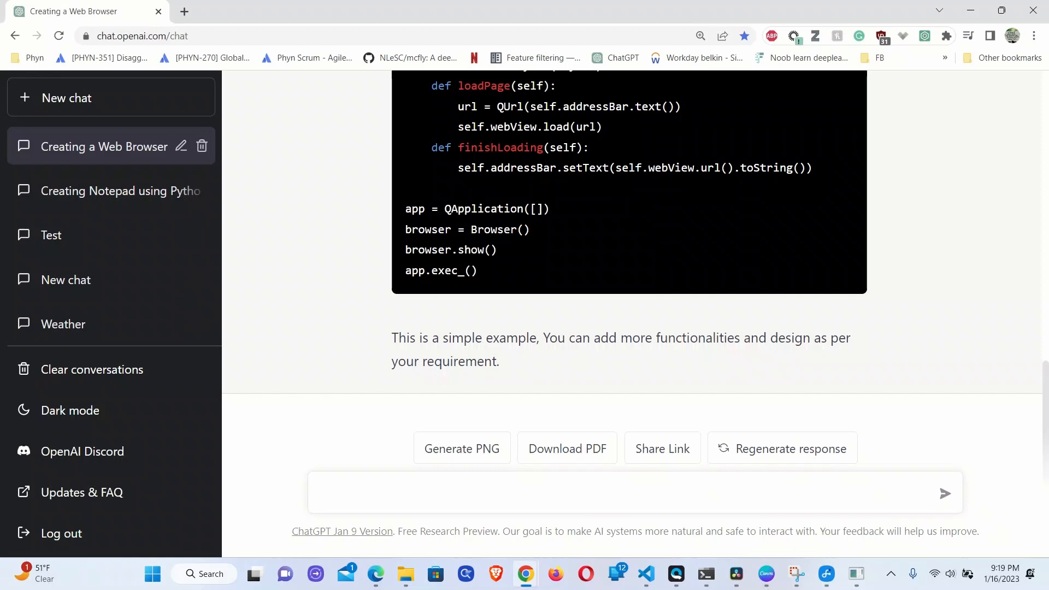
Step: Ask ChatGPT to 'add some functionality like go back, go forward' to the browser
text(add some functionality)
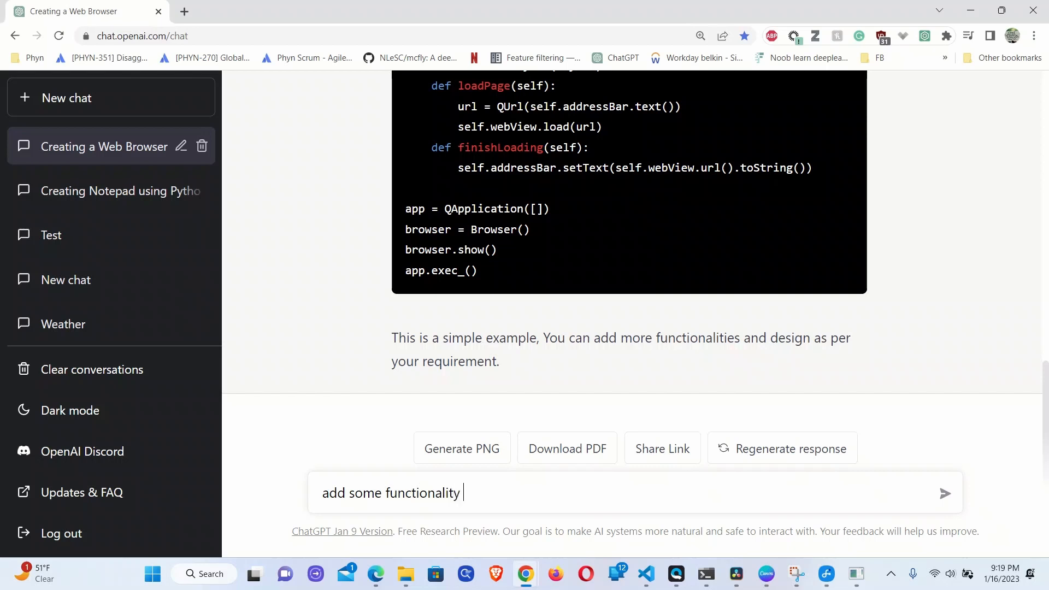
text(lki)
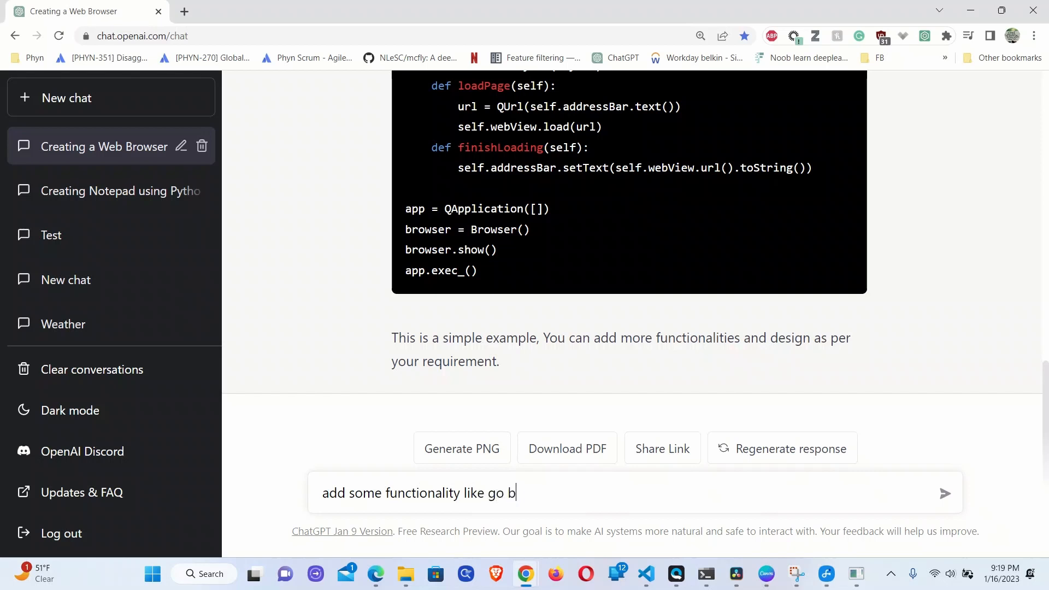
text(ack, go)
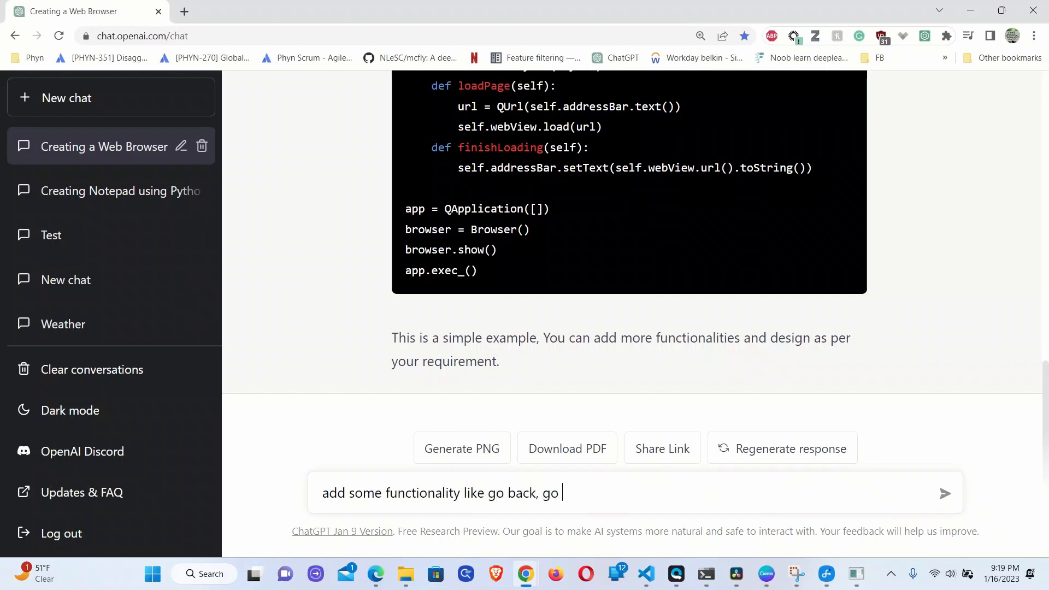
text(forward)
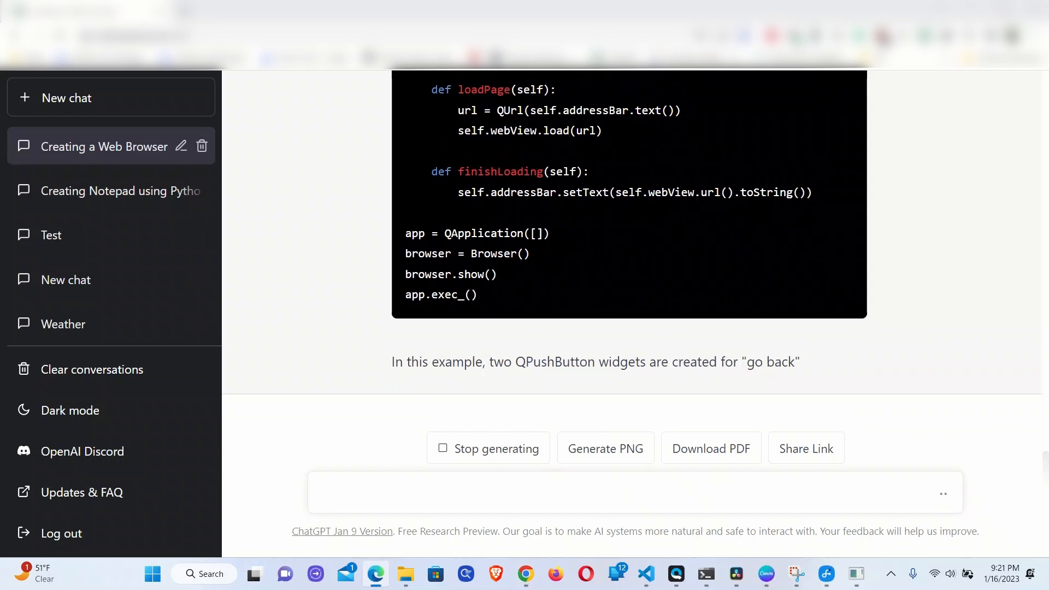
scroll(down, 3)
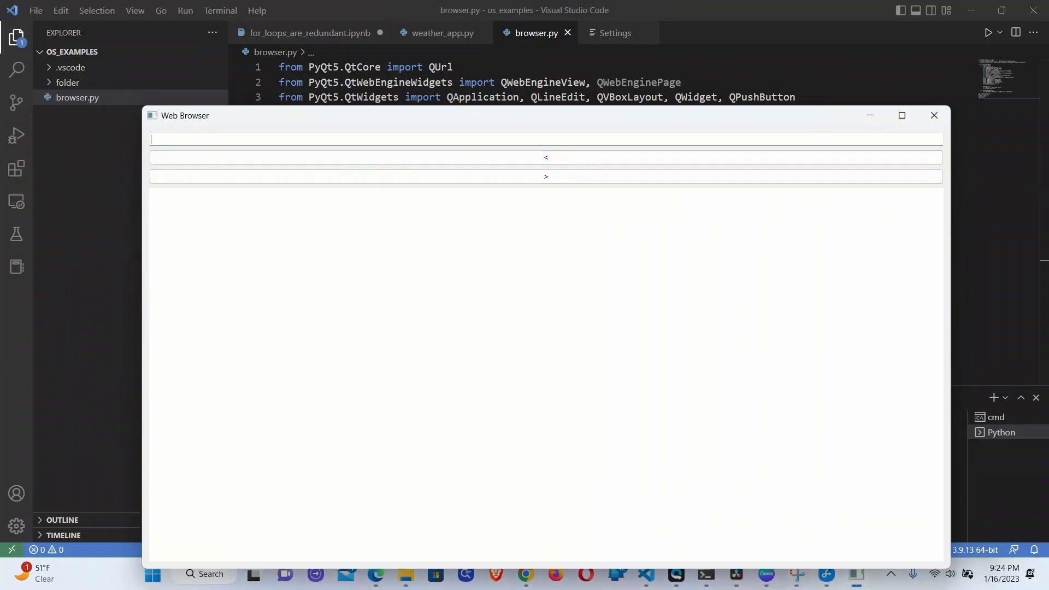
text(https://www.reddit.com/)
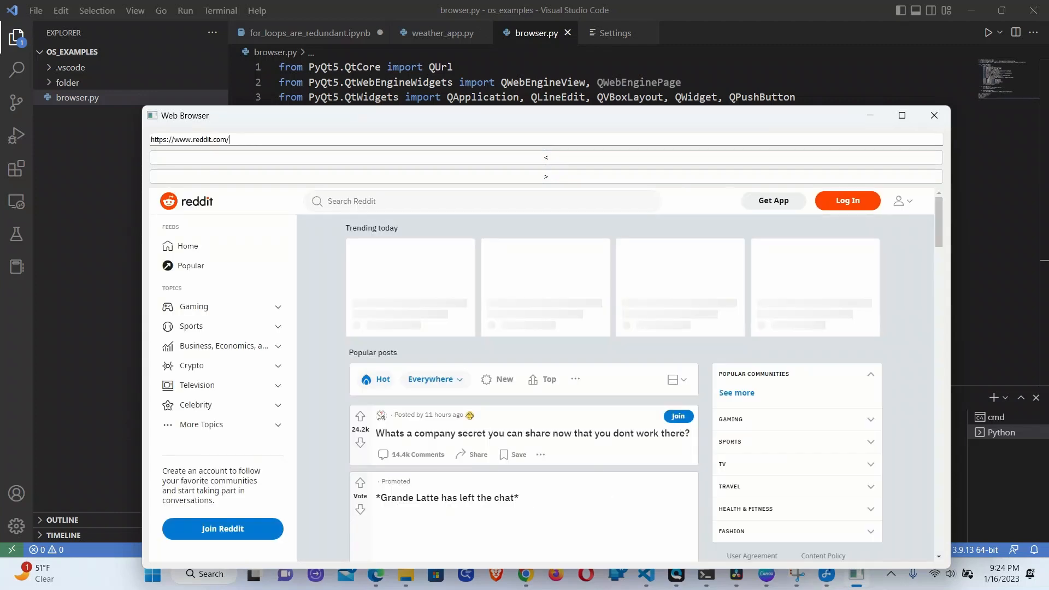
scroll(down, 3)
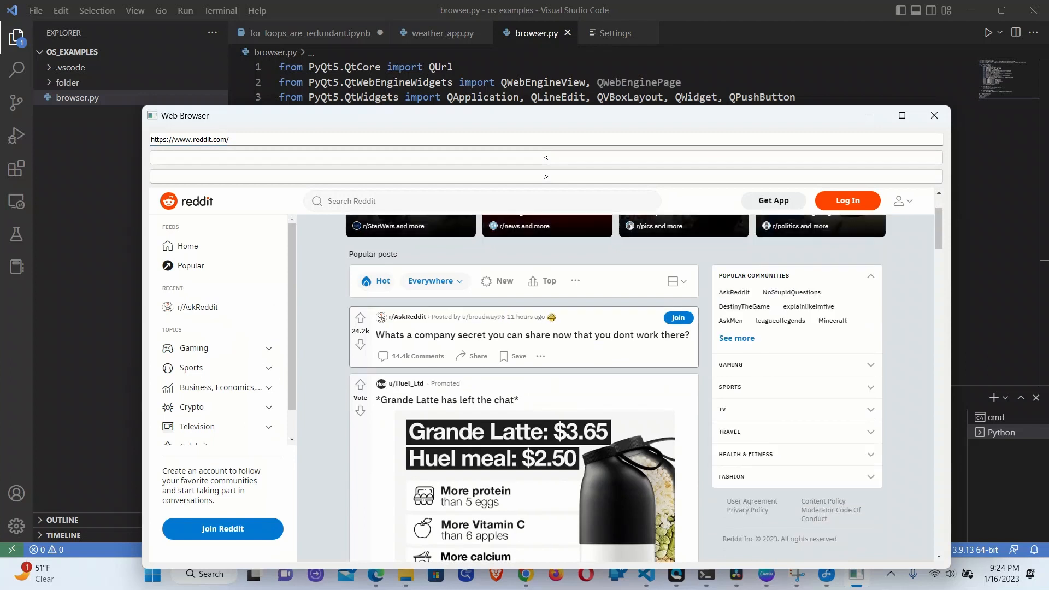
click(531, 335)
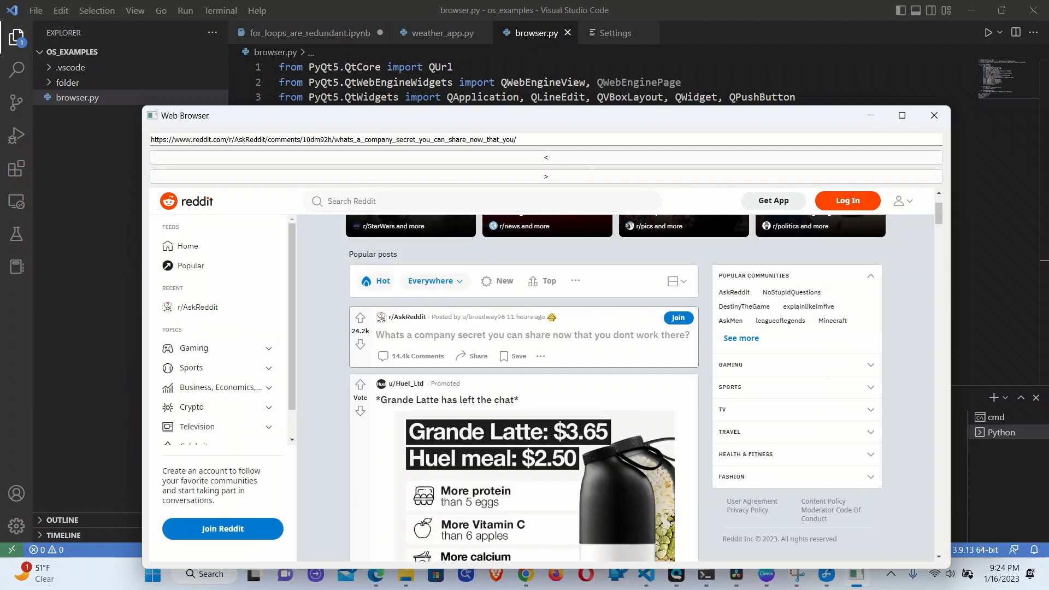
scroll(down, 3)
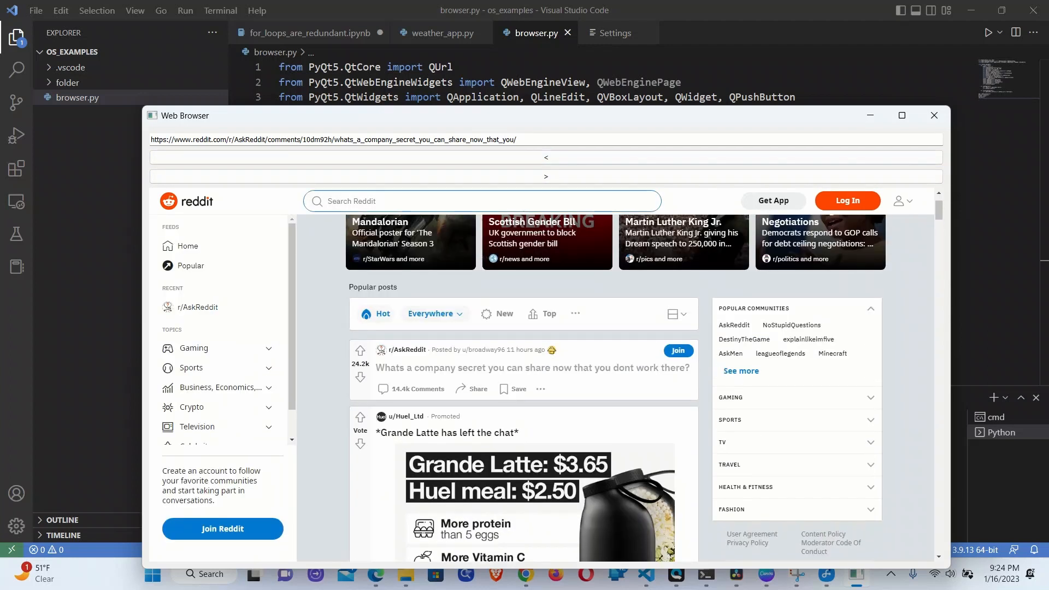
Step: View the company-secret thread, try the forward button, then use back to reach the home feed
click(546, 157)
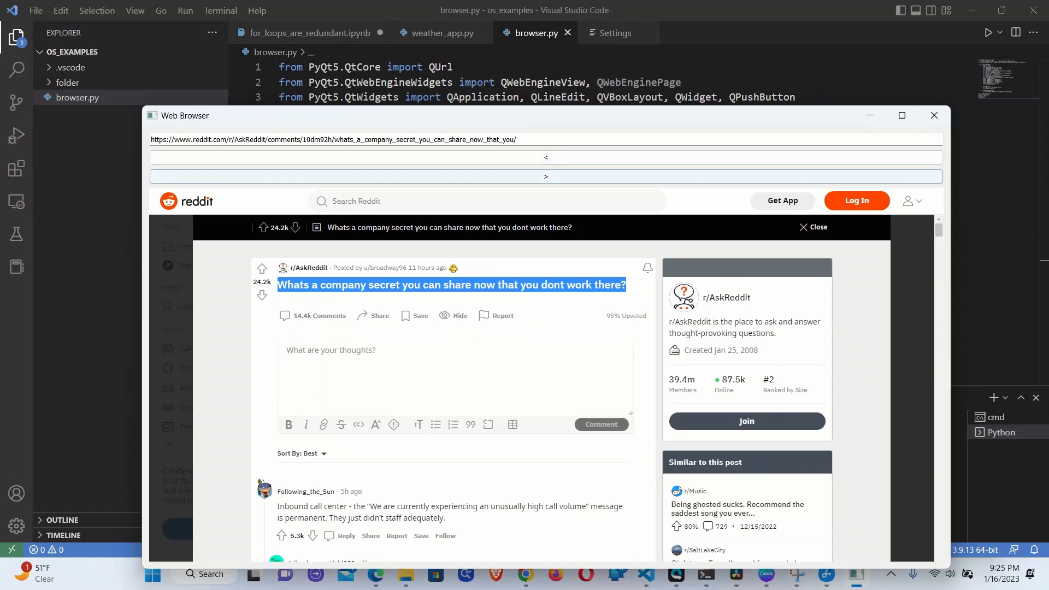
click(545, 157)
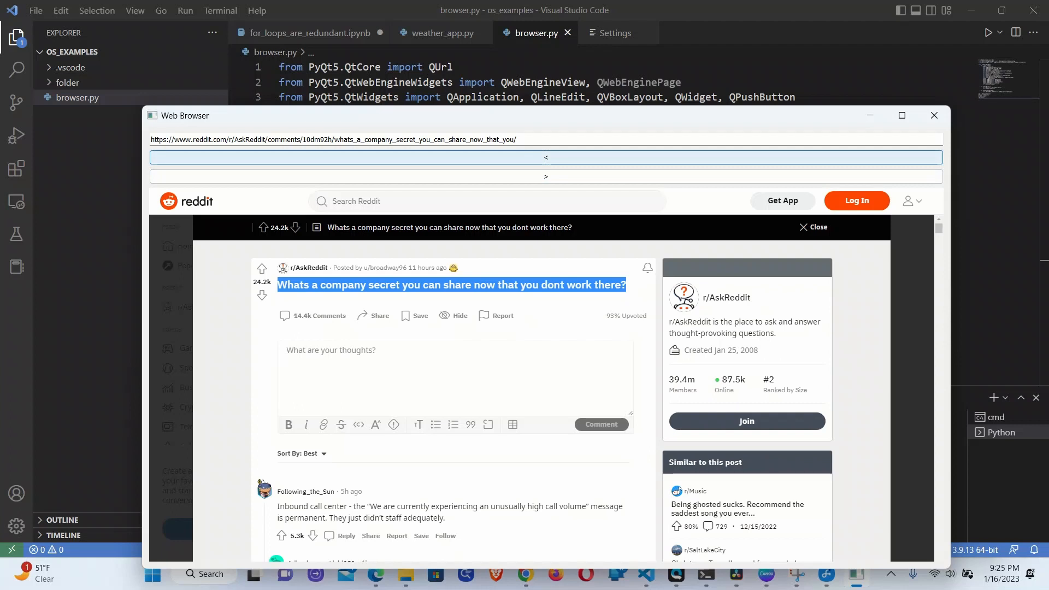
click(545, 176)
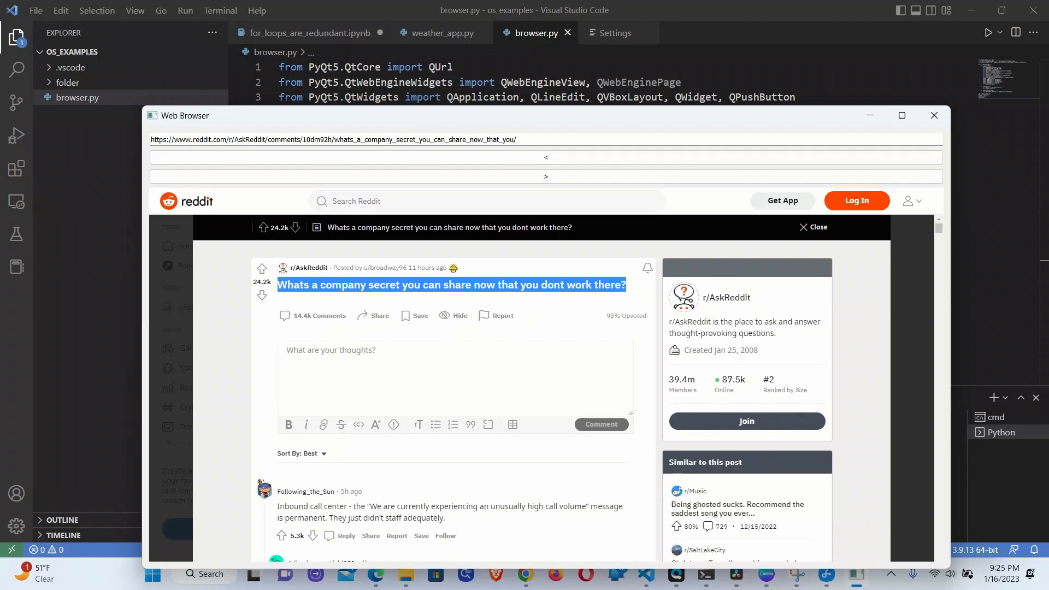
click(814, 228)
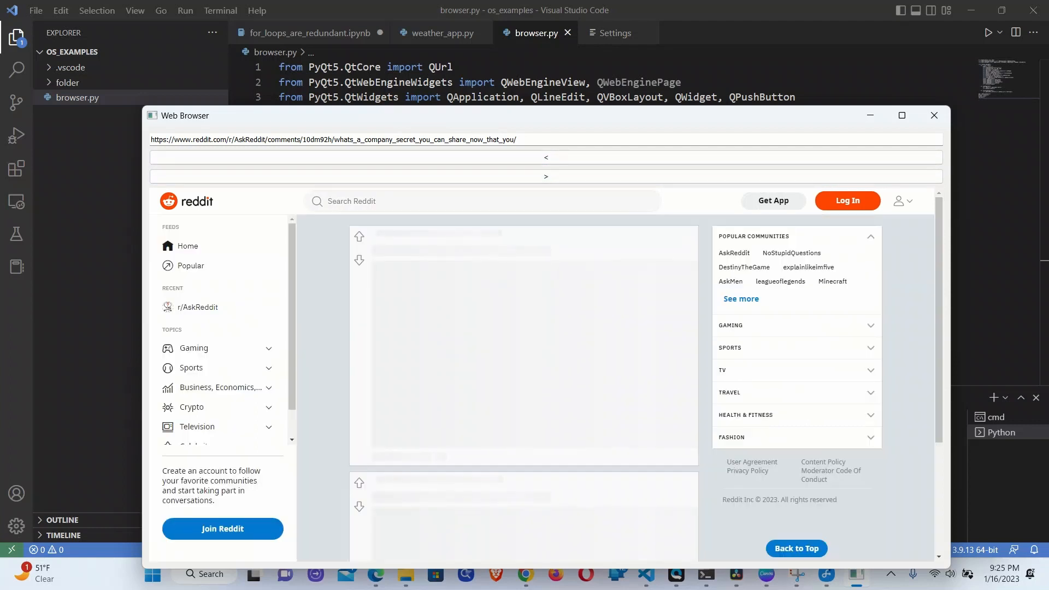